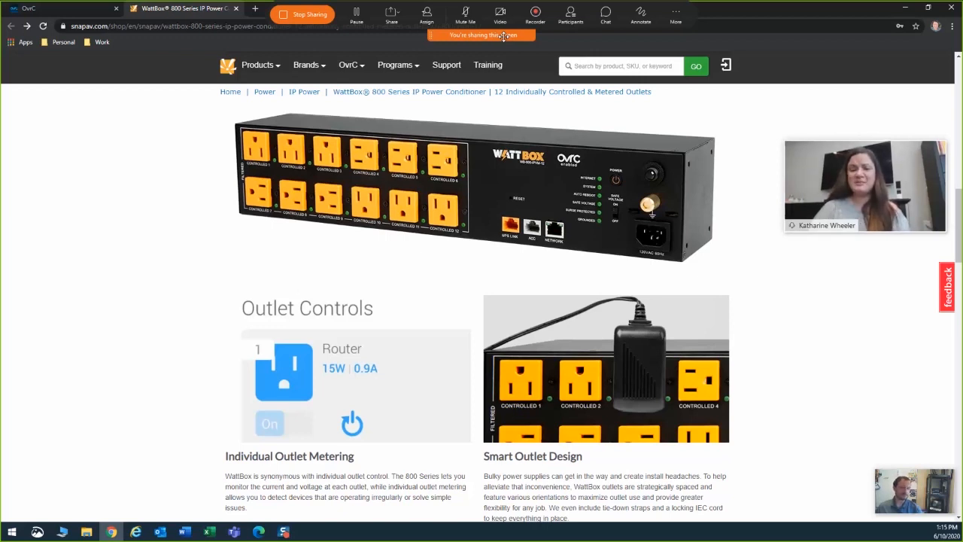
pyautogui.moveTo(270, 232)
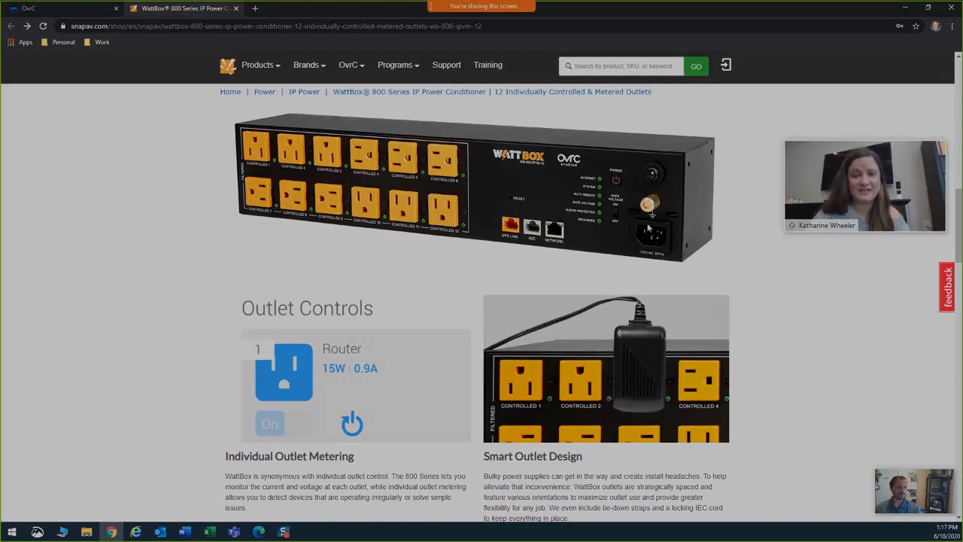
# Scroll the WattBox 800 Series page down to the Surge Protection and Flexible Mounting sections
pyautogui.scroll(-3)
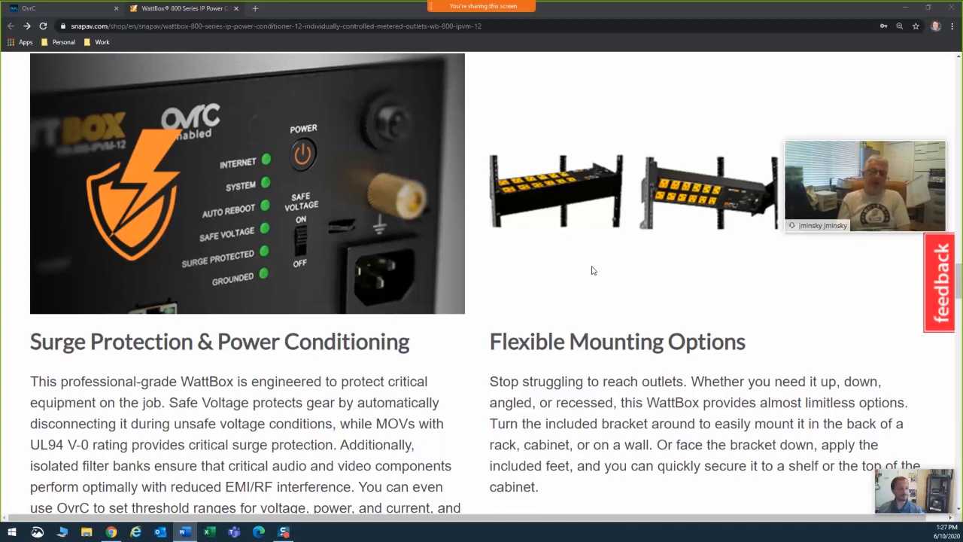
pyautogui.moveTo(563, 231)
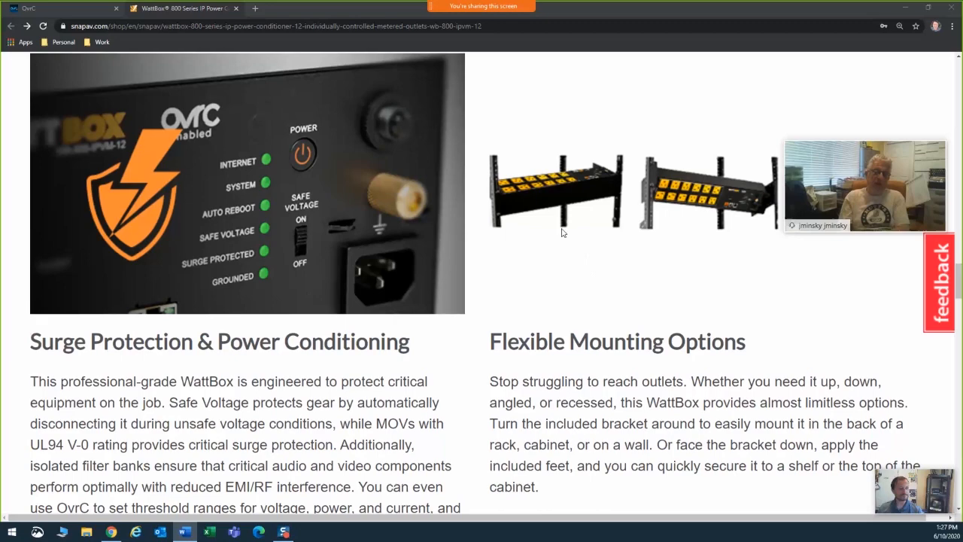
pyautogui.moveTo(867, 240)
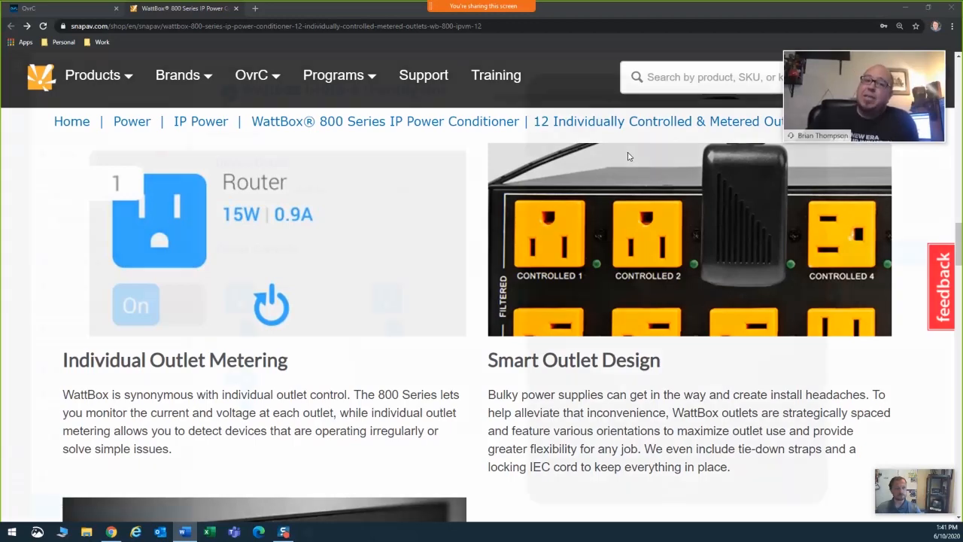
# Switch from snapav.com to the OvrC WattBox IPVM-6 Family Room dashboard
pyautogui.click(30, 12)
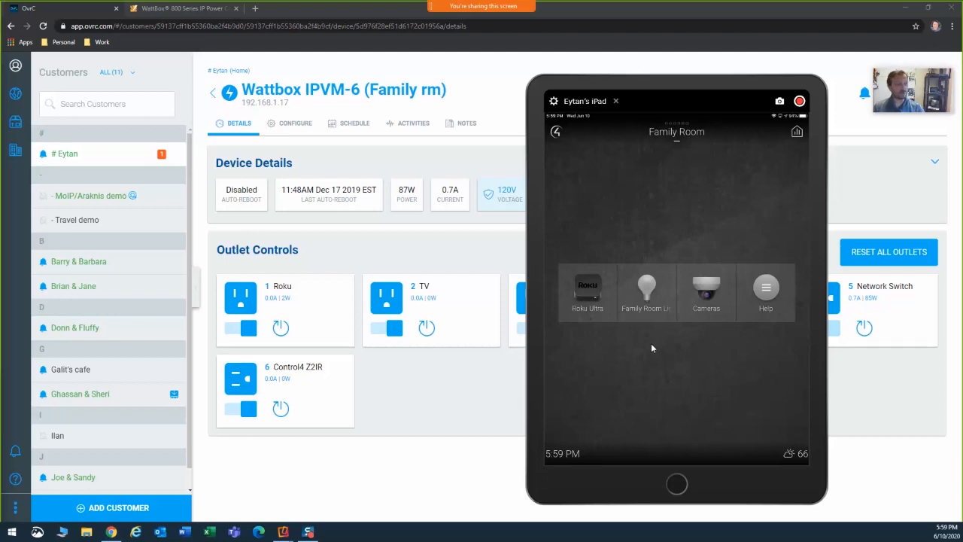
pyautogui.moveTo(771, 316)
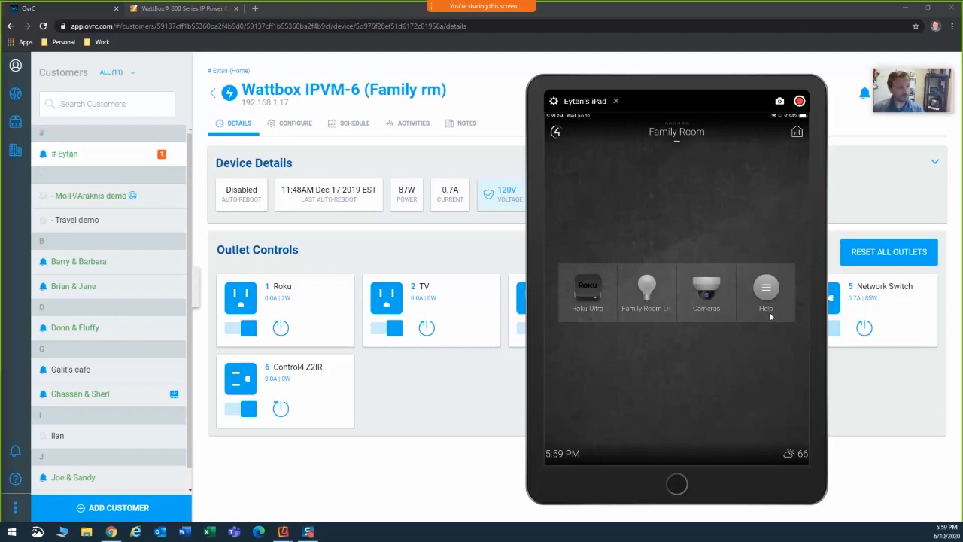
# Bring up the iPad Family Room panel's Help menu offering Reboot Roku
pyautogui.click(767, 289)
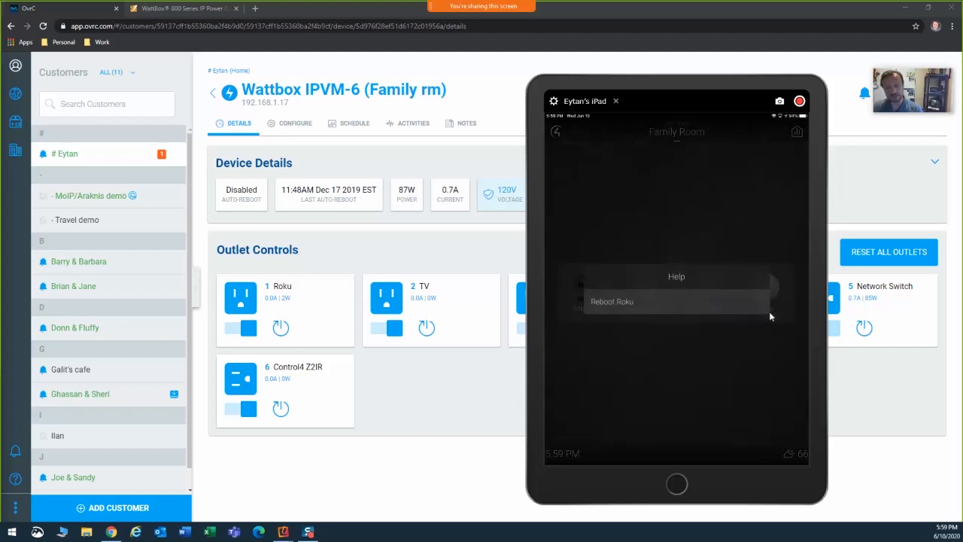